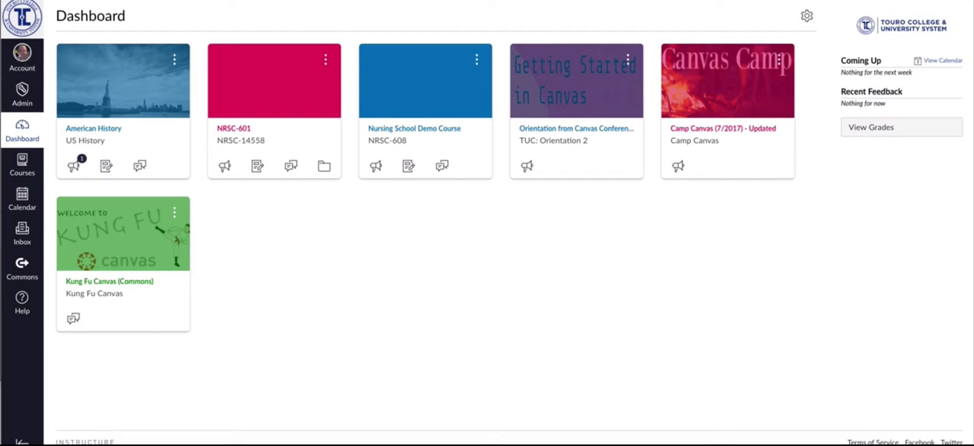
{"action": "mouse_move", "coordinate": [17, 57]}
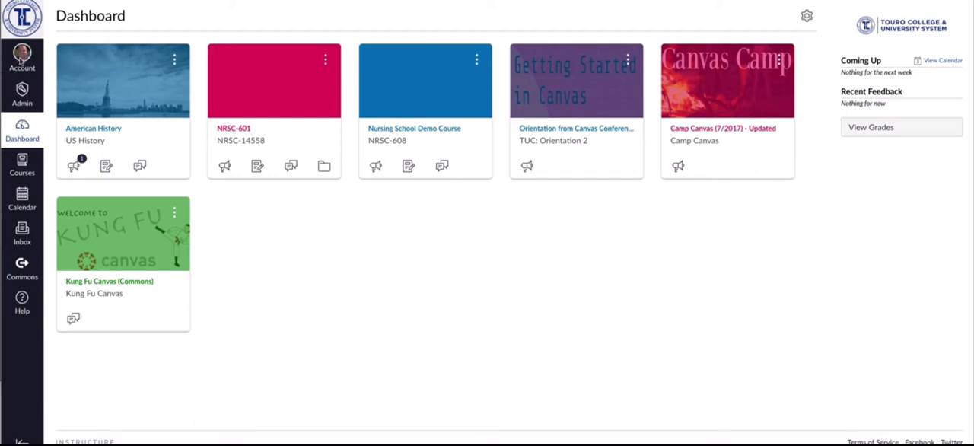
{"action": "mouse_move", "coordinate": [21, 55]}
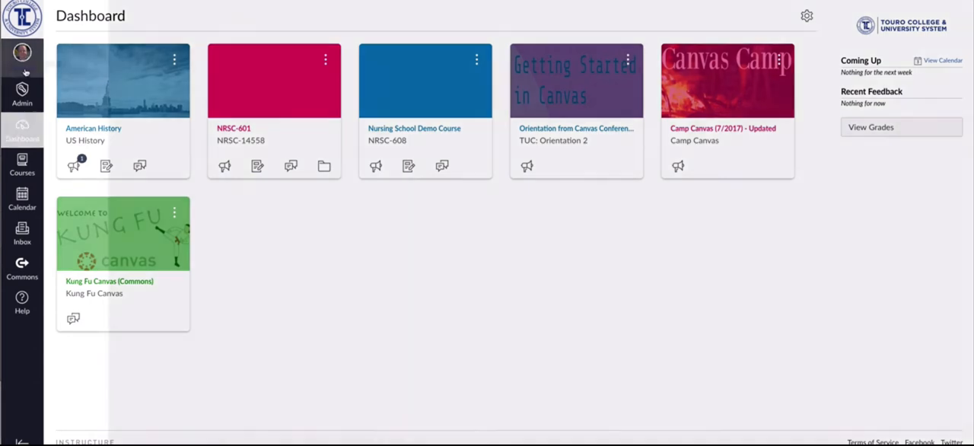
Bring up the Account tray from the global navigation.
{"action": "left_click", "coordinate": [22, 58]}
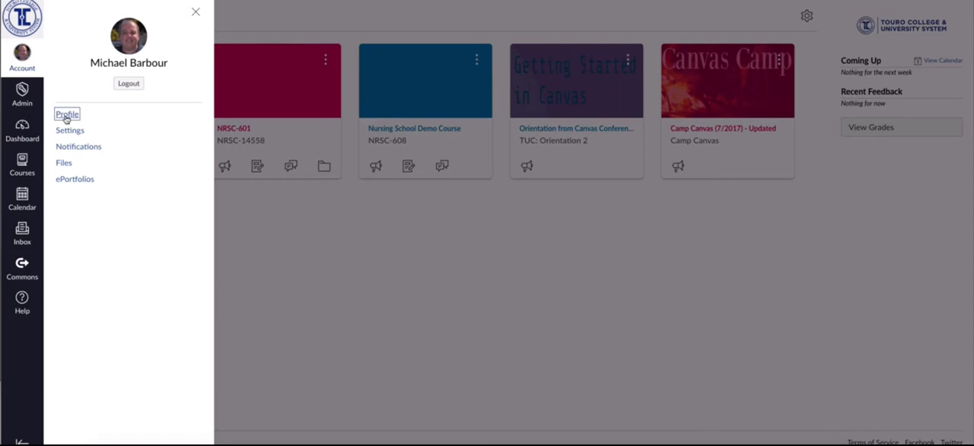
Go to the user's Profile page from the Account tray.
{"action": "left_click", "coordinate": [67, 114]}
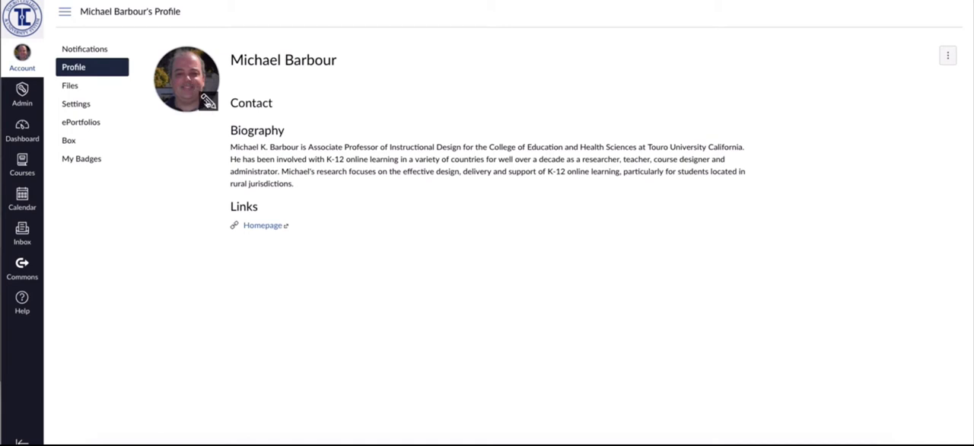
{"action": "mouse_move", "coordinate": [201, 99]}
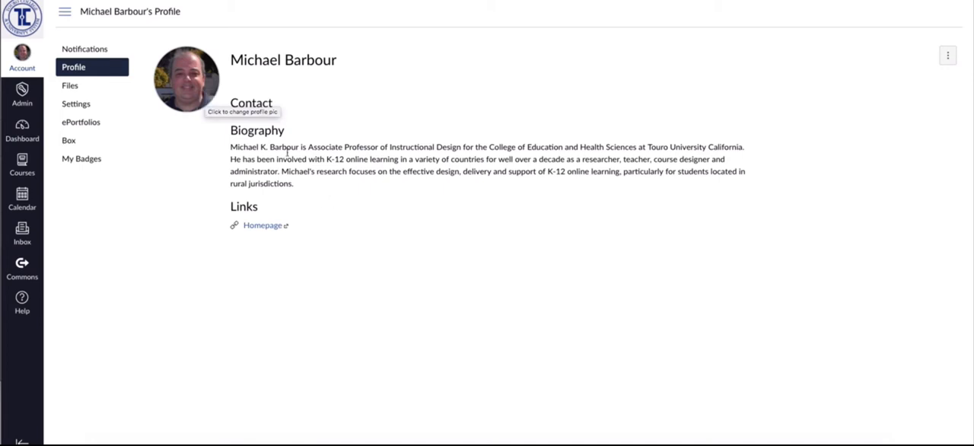
{"action": "mouse_move", "coordinate": [70, 86]}
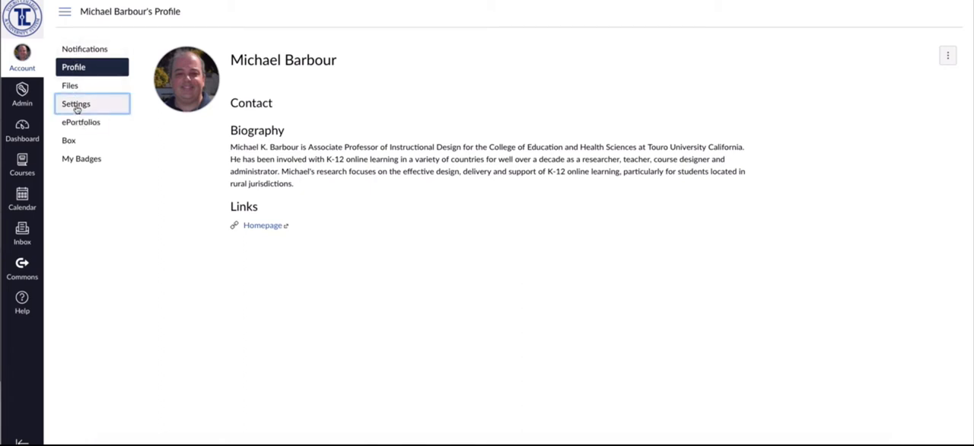
Switch to the account Settings page from the profile menu.
{"action": "left_click", "coordinate": [76, 103]}
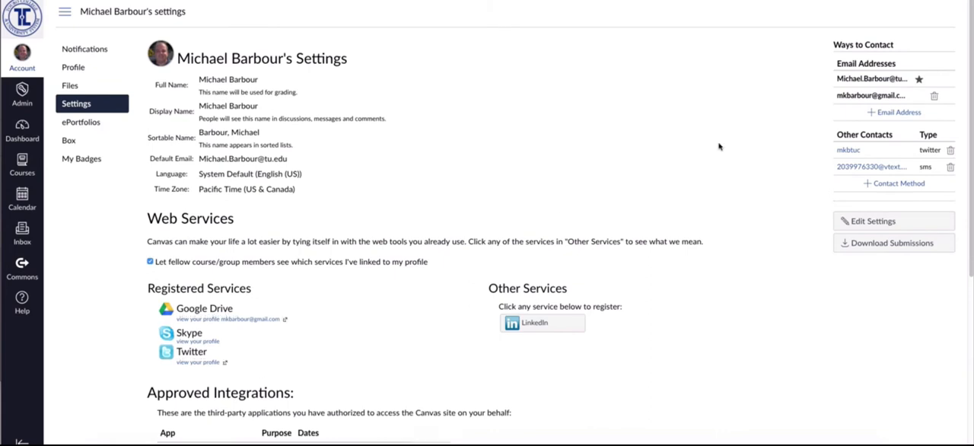
{"action": "mouse_move", "coordinate": [886, 107]}
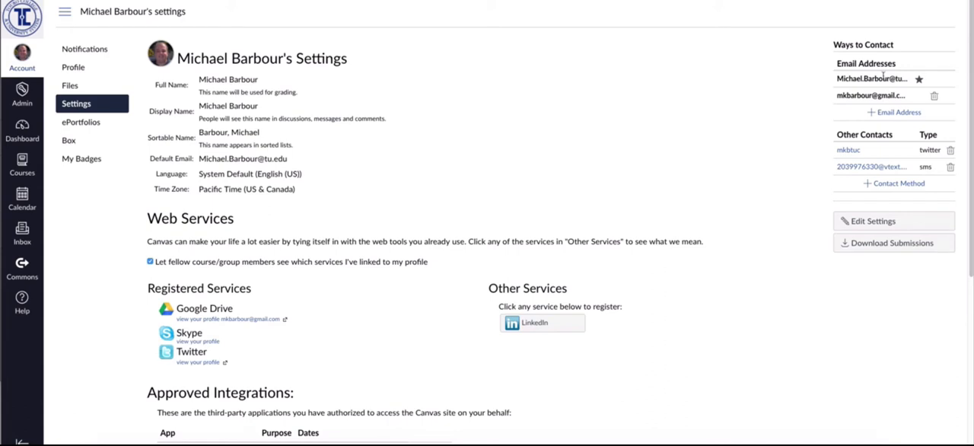
{"action": "mouse_move", "coordinate": [835, 70]}
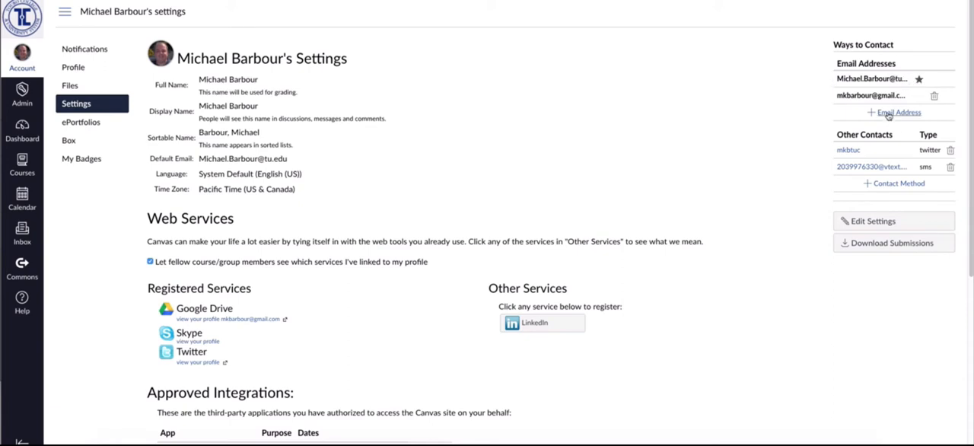
{"action": "mouse_move", "coordinate": [899, 113]}
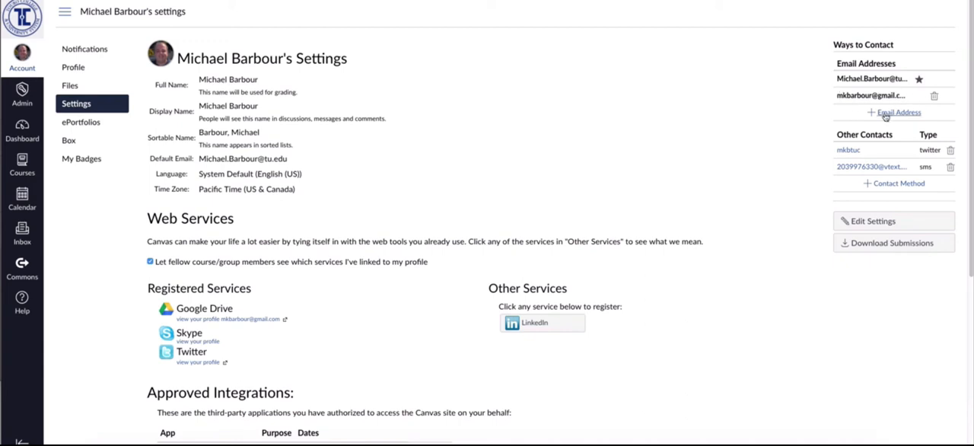
{"action": "left_click", "coordinate": [898, 113]}
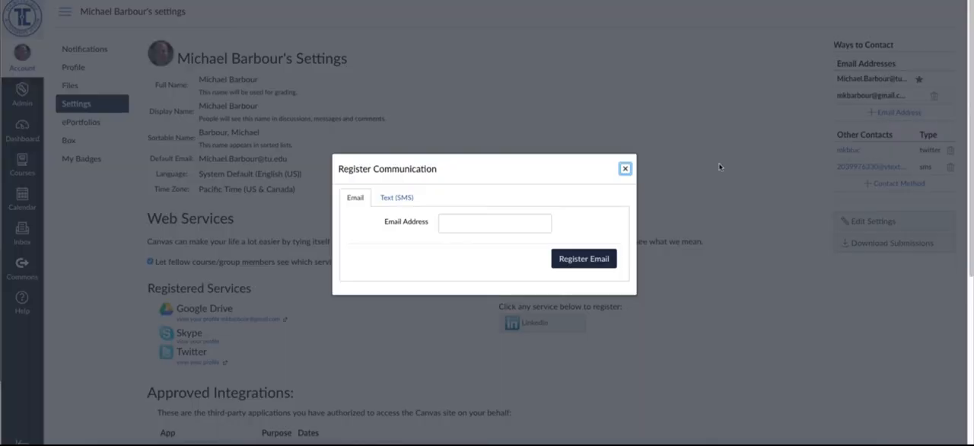
{"action": "left_click", "coordinate": [493, 223]}
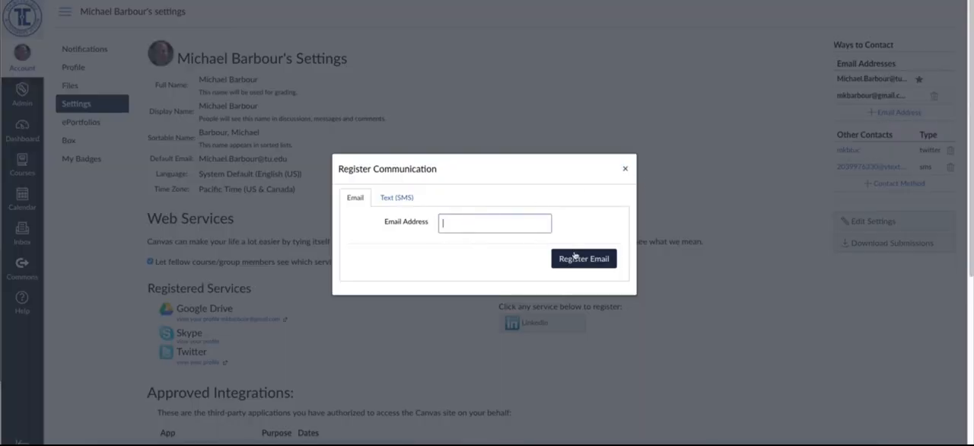
{"action": "left_click", "coordinate": [624, 167]}
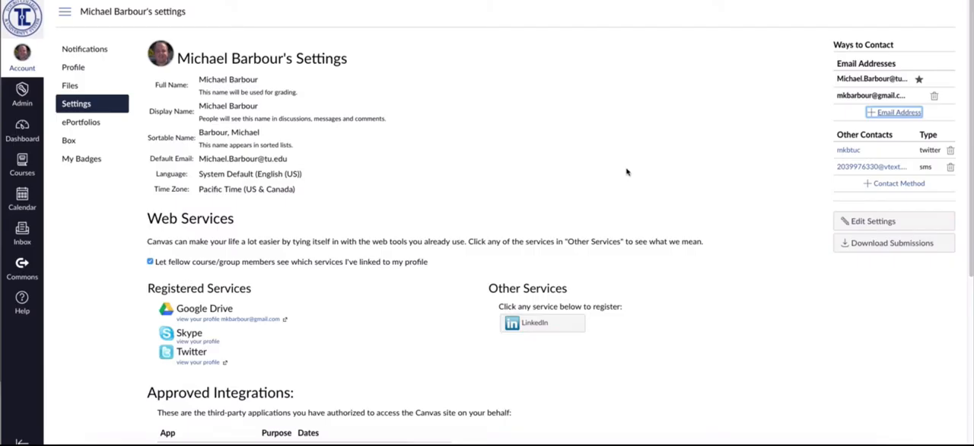
{"action": "mouse_move", "coordinate": [700, 191]}
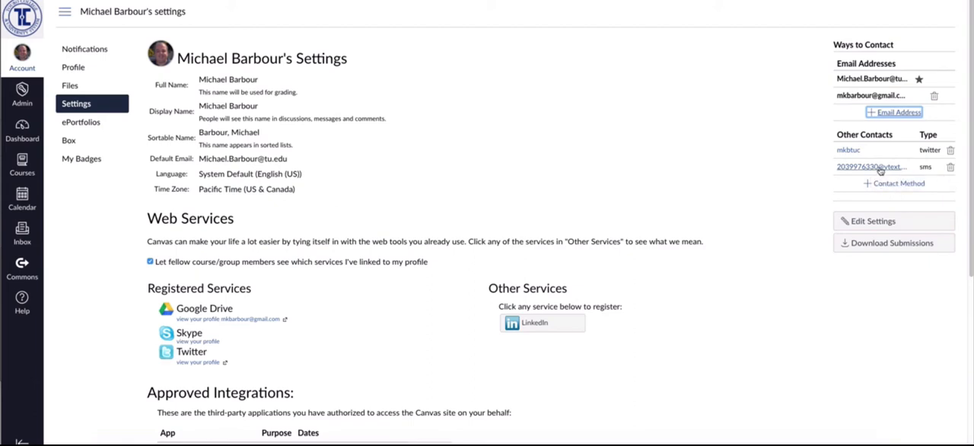
{"action": "mouse_move", "coordinate": [898, 183]}
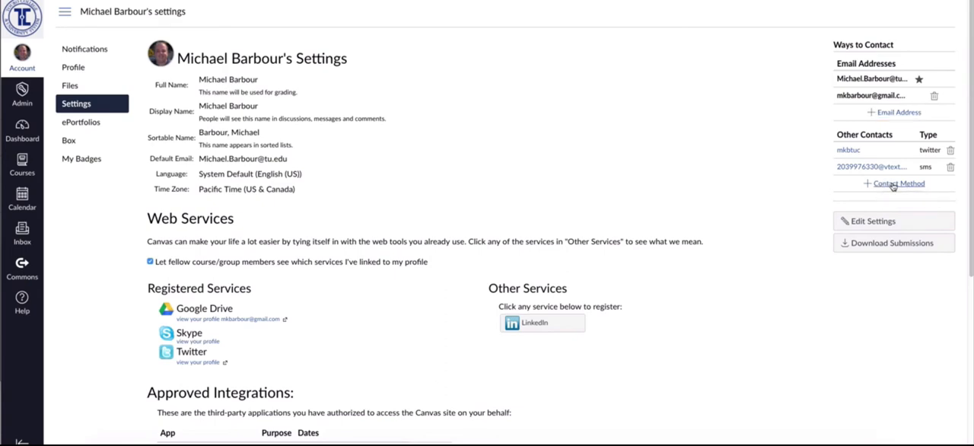
{"action": "left_click", "coordinate": [898, 183]}
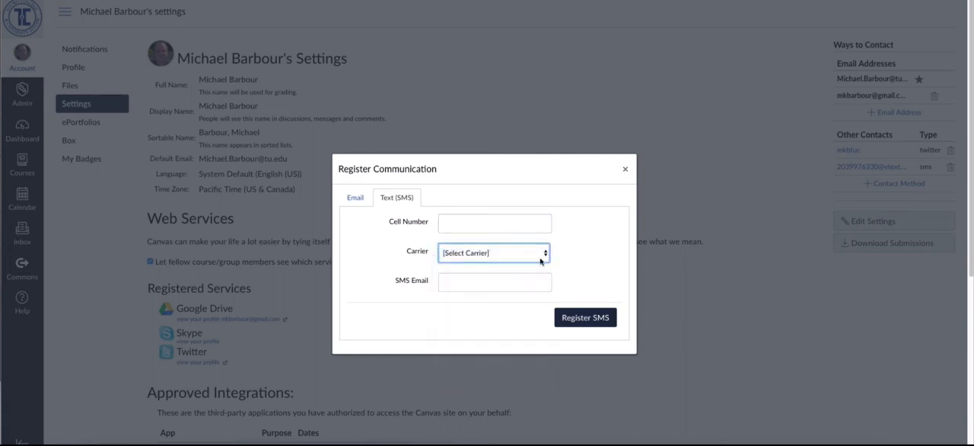
{"action": "left_click", "coordinate": [493, 252]}
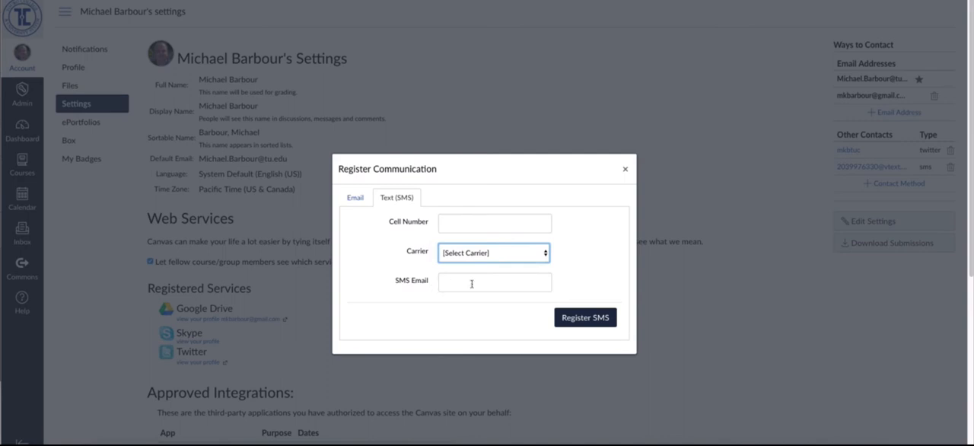
{"action": "mouse_move", "coordinate": [478, 281]}
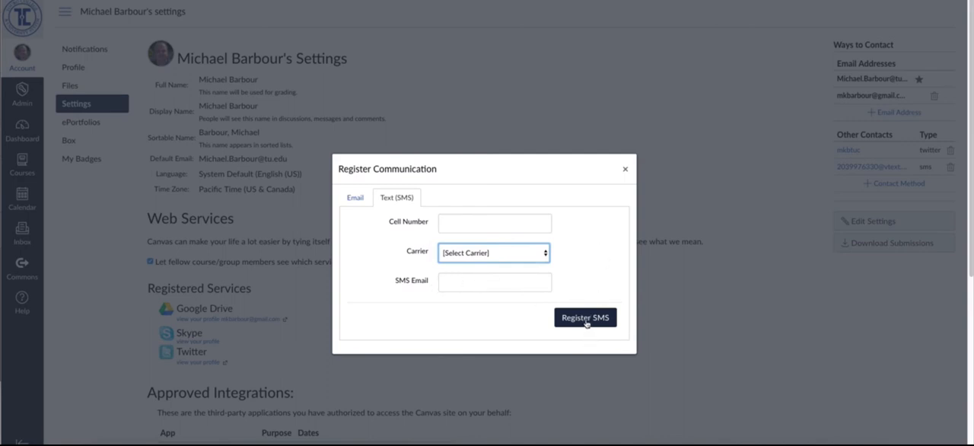
{"action": "mouse_move", "coordinate": [624, 169]}
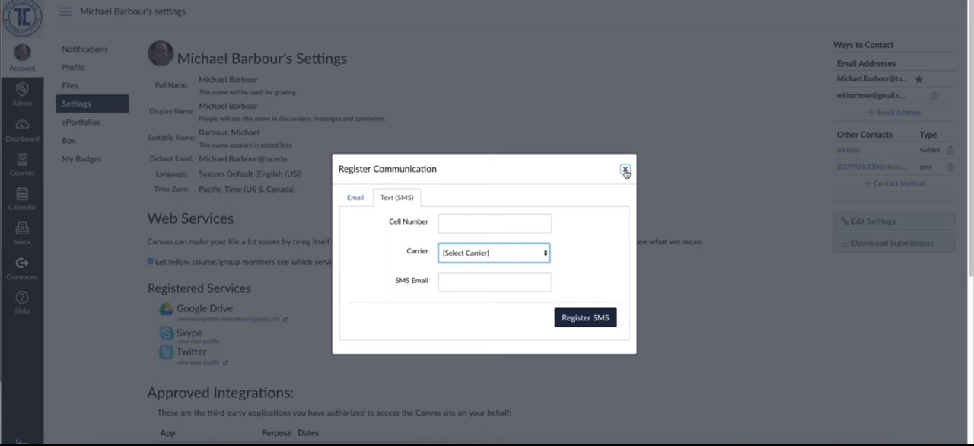
{"action": "left_click", "coordinate": [624, 168]}
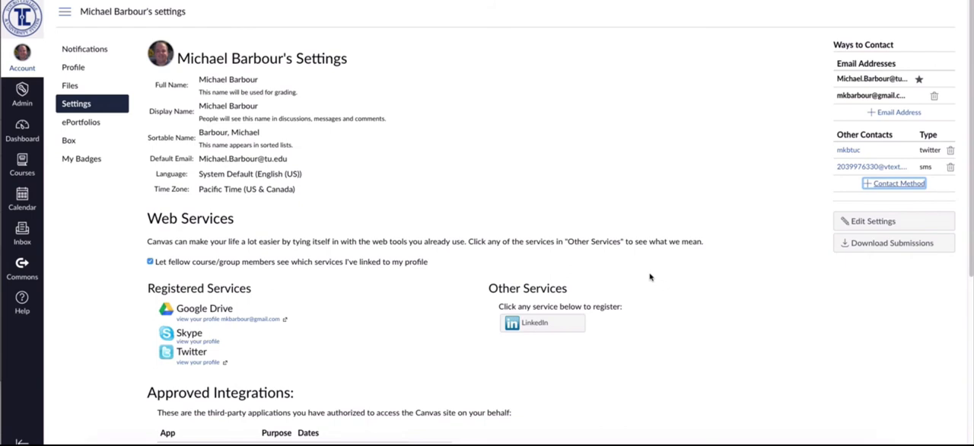
{"action": "mouse_move", "coordinate": [613, 304]}
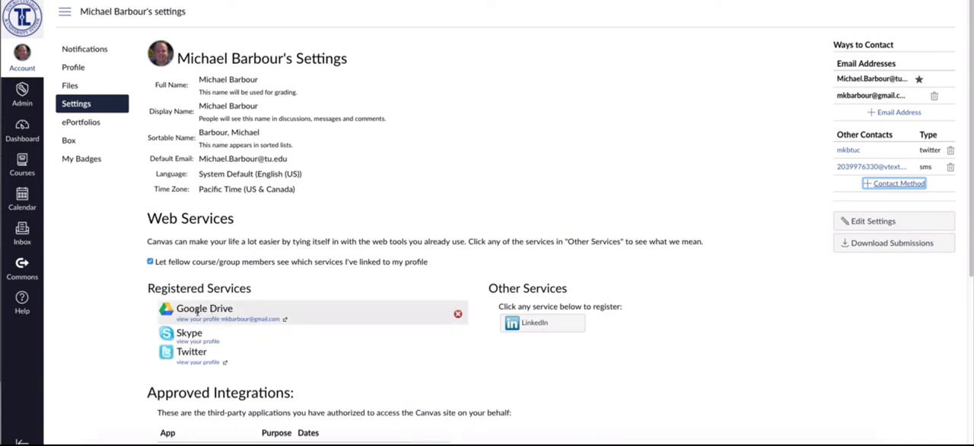
{"action": "mouse_move", "coordinate": [192, 352]}
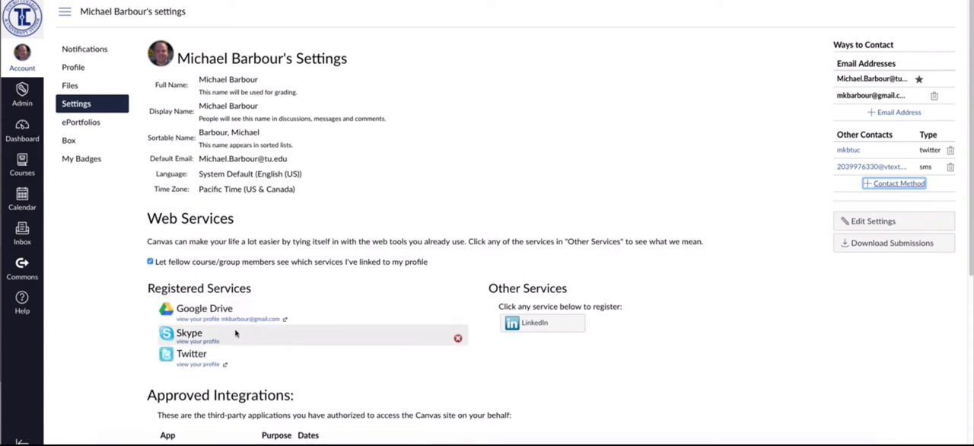
{"action": "mouse_move", "coordinate": [557, 332]}
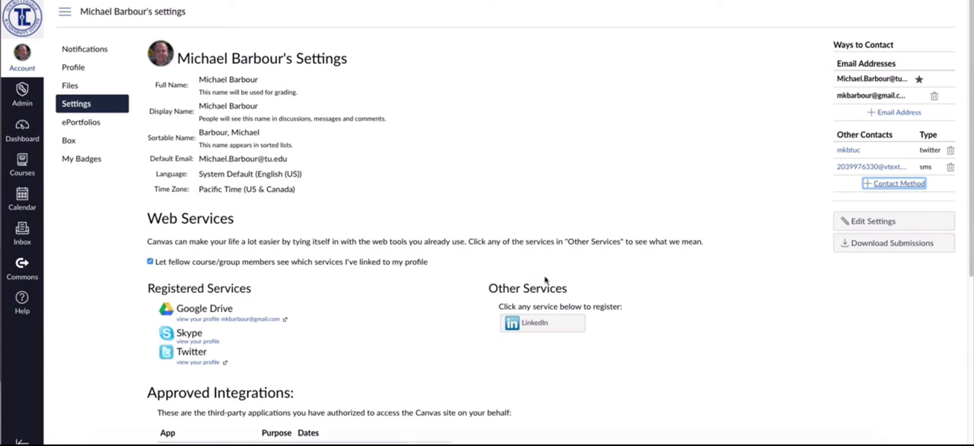
{"action": "mouse_move", "coordinate": [536, 278]}
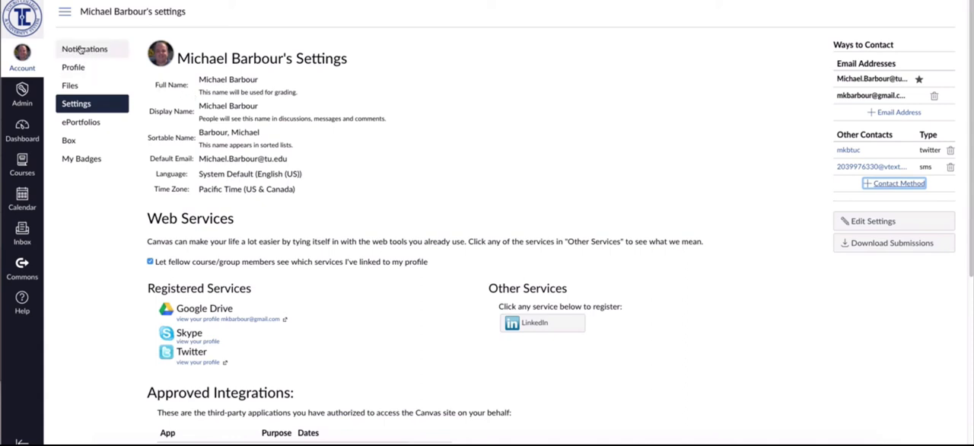
{"action": "mouse_move", "coordinate": [83, 49]}
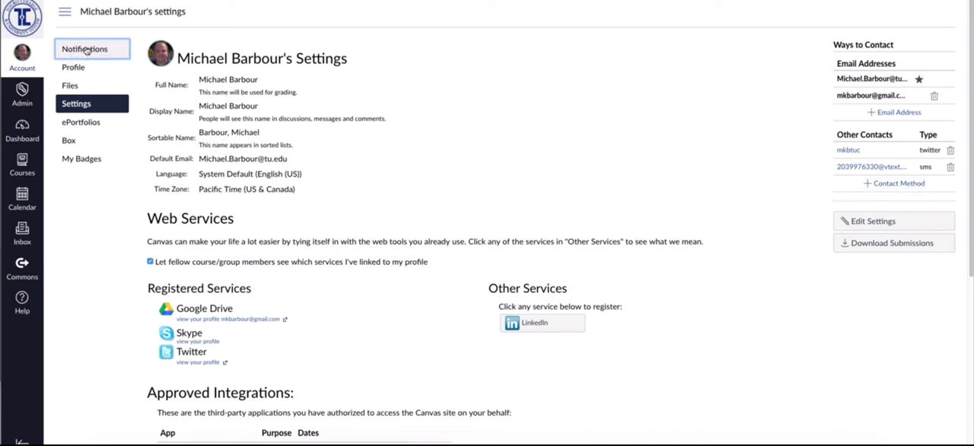
{"action": "left_click", "coordinate": [85, 48]}
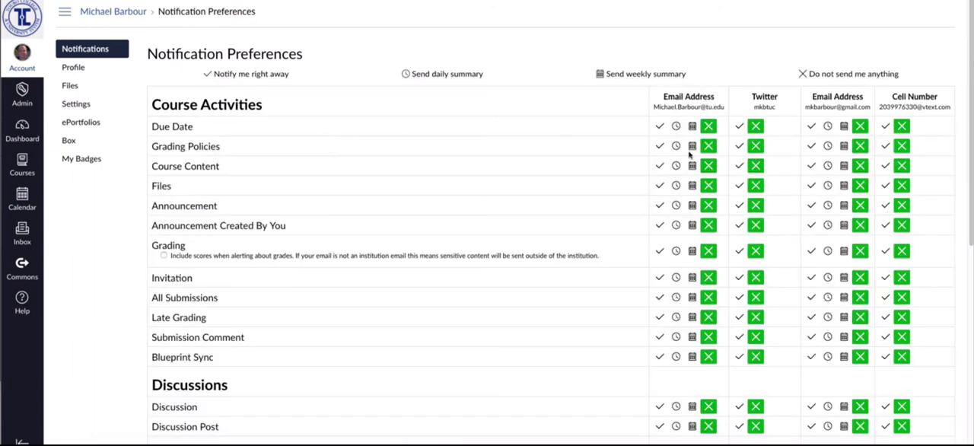
{"action": "mouse_move", "coordinate": [574, 213]}
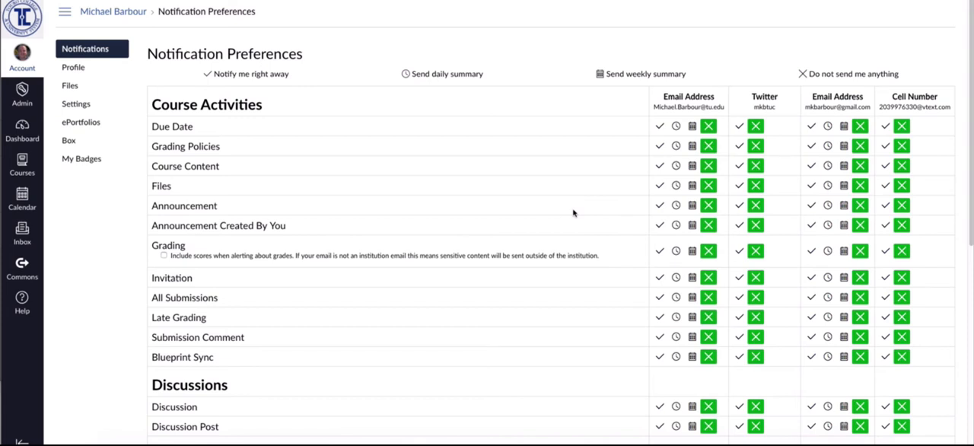
{"action": "scroll", "scroll_direction": "down", "scroll_amount": 3}
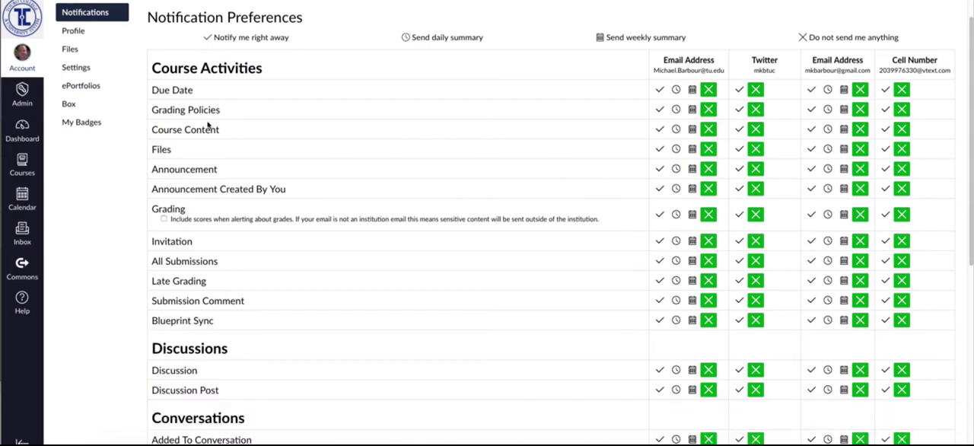
{"action": "scroll", "scroll_direction": "down", "scroll_amount": 3}
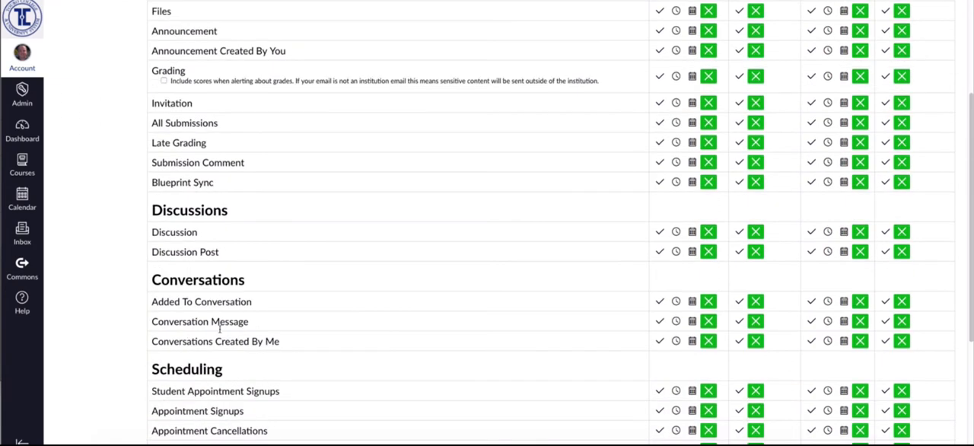
{"action": "scroll", "scroll_direction": "down", "scroll_amount": 3}
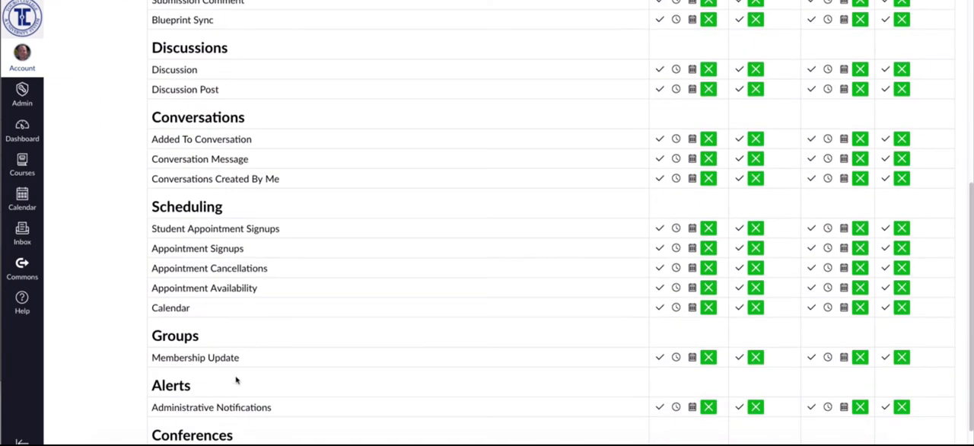
{"action": "scroll", "scroll_direction": "down", "scroll_amount": 3}
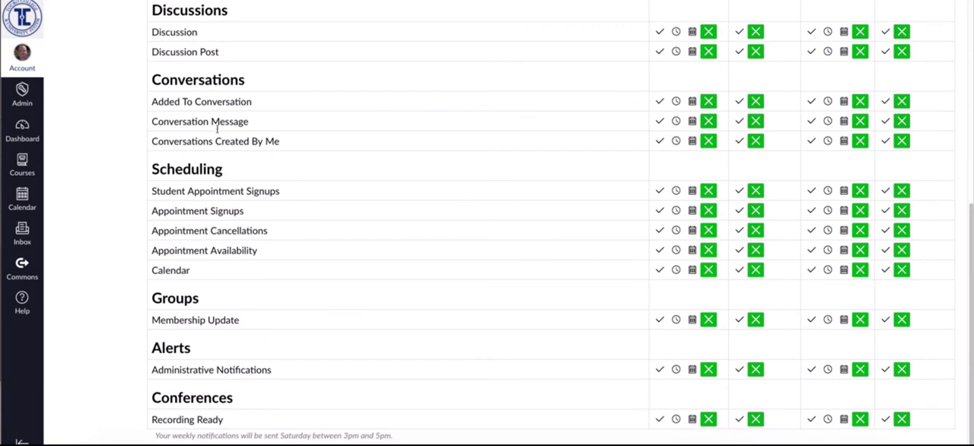
{"action": "scroll", "scroll_direction": "up", "scroll_amount": 3}
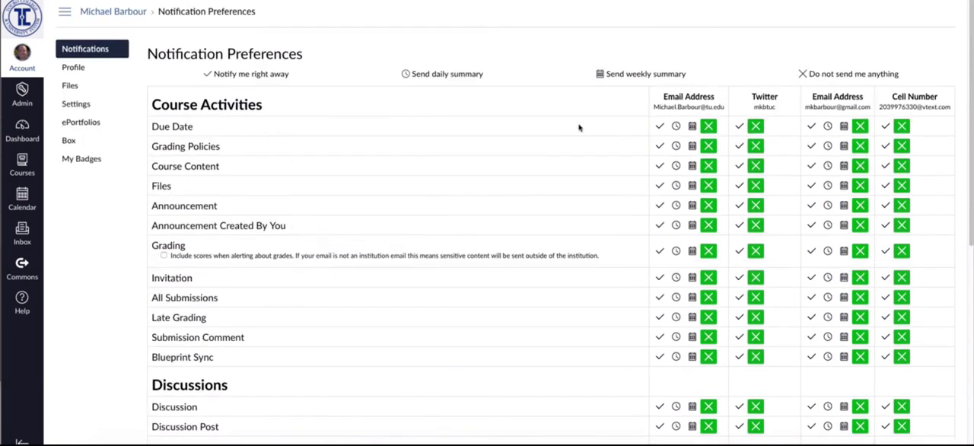
{"action": "mouse_move", "coordinate": [694, 113]}
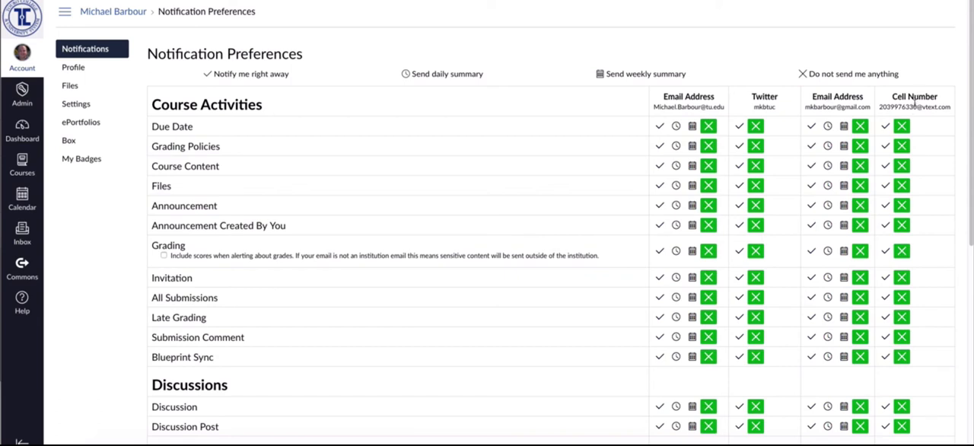
{"action": "mouse_move", "coordinate": [362, 117]}
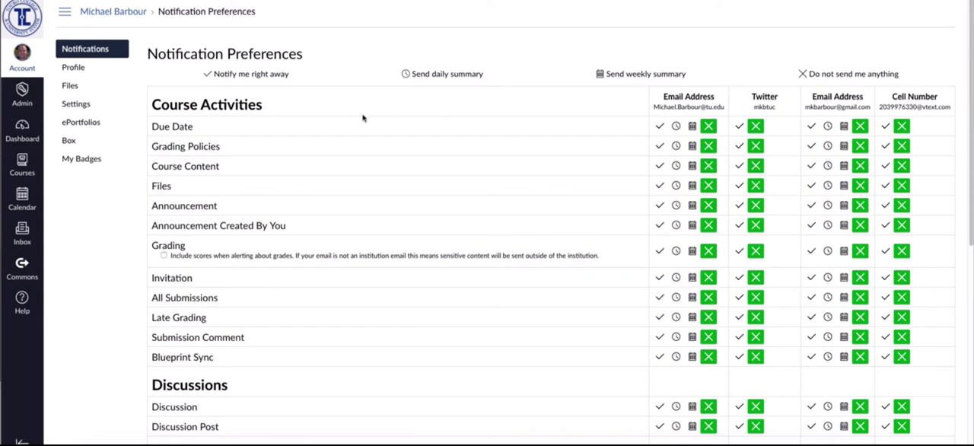
{"action": "mouse_move", "coordinate": [657, 130]}
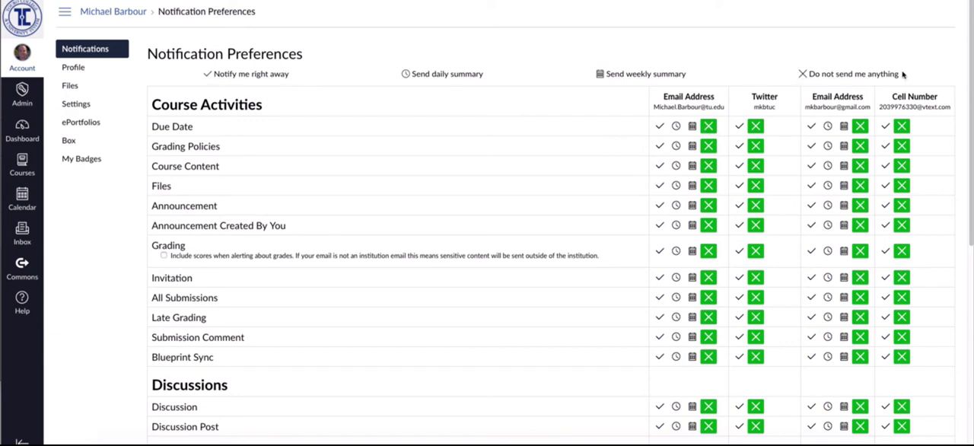
{"action": "scroll", "scroll_direction": "down", "scroll_amount": 3}
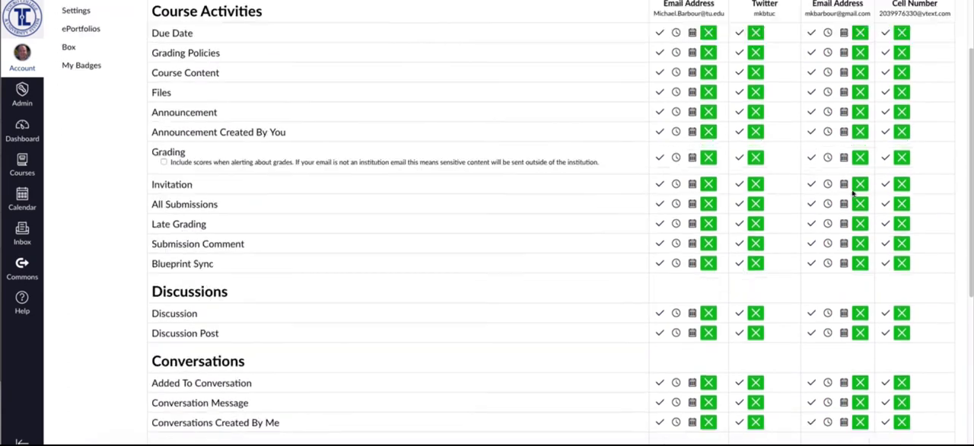
{"action": "scroll", "scroll_direction": "down", "scroll_amount": 3}
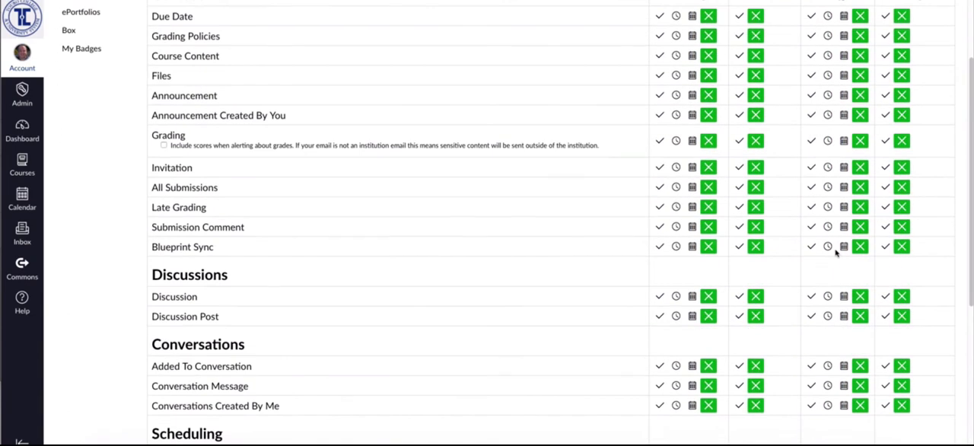
{"action": "scroll", "scroll_direction": "up", "scroll_amount": 3}
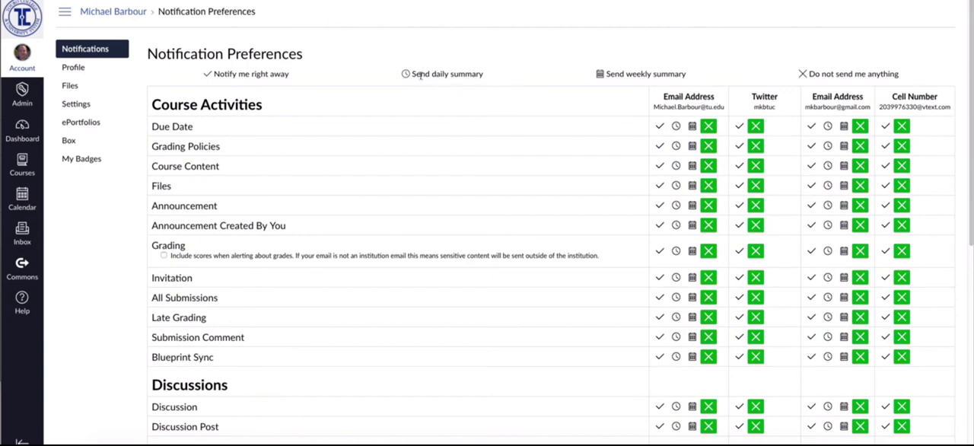
{"action": "mouse_move", "coordinate": [448, 74]}
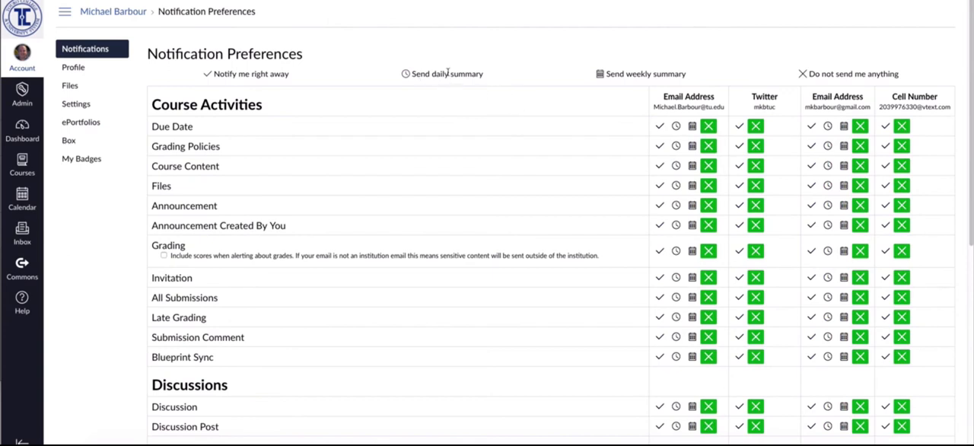
{"action": "mouse_move", "coordinate": [612, 84]}
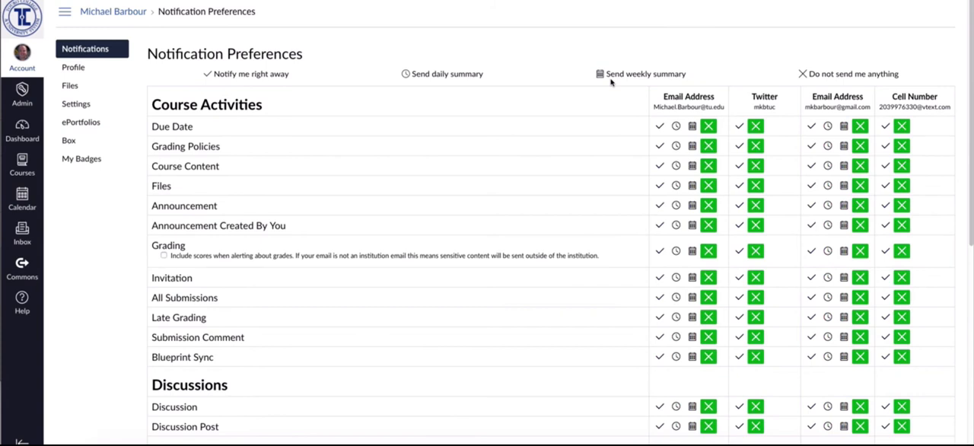
{"action": "mouse_move", "coordinate": [484, 166]}
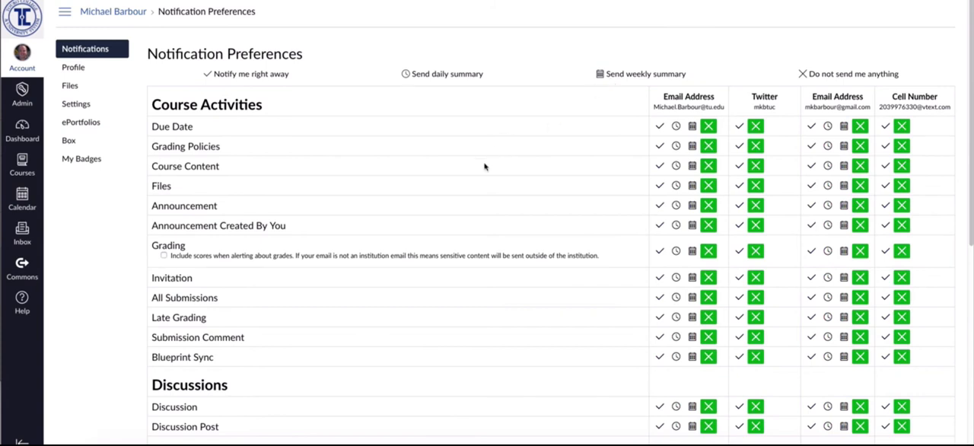
{"action": "mouse_move", "coordinate": [457, 243]}
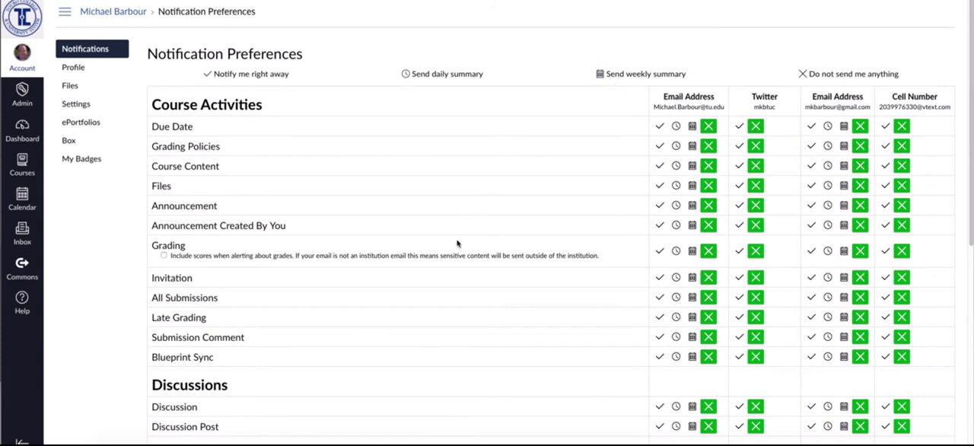
{"action": "mouse_move", "coordinate": [235, 156]}
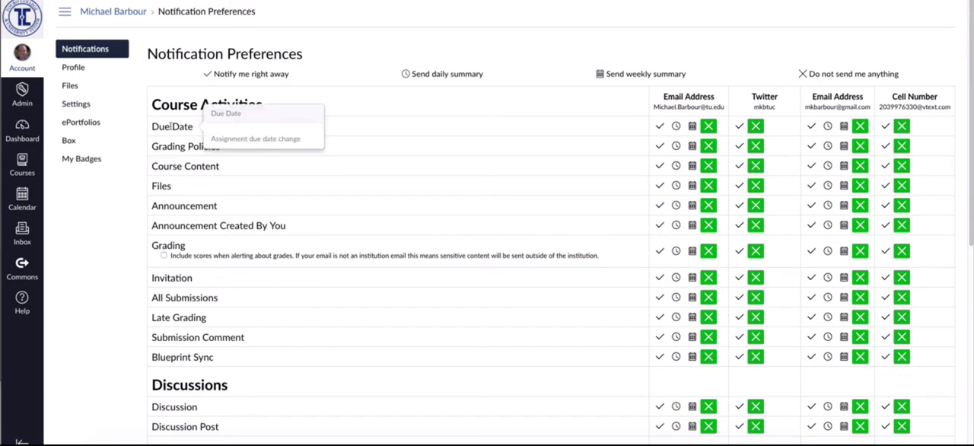
{"action": "mouse_move", "coordinate": [551, 128]}
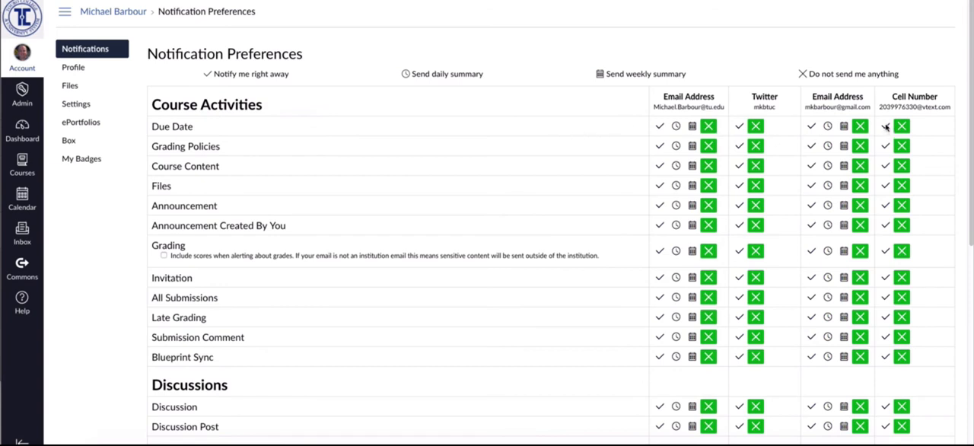
Set Due Date alerts to notify the cell number right away.
{"action": "left_click", "coordinate": [886, 126]}
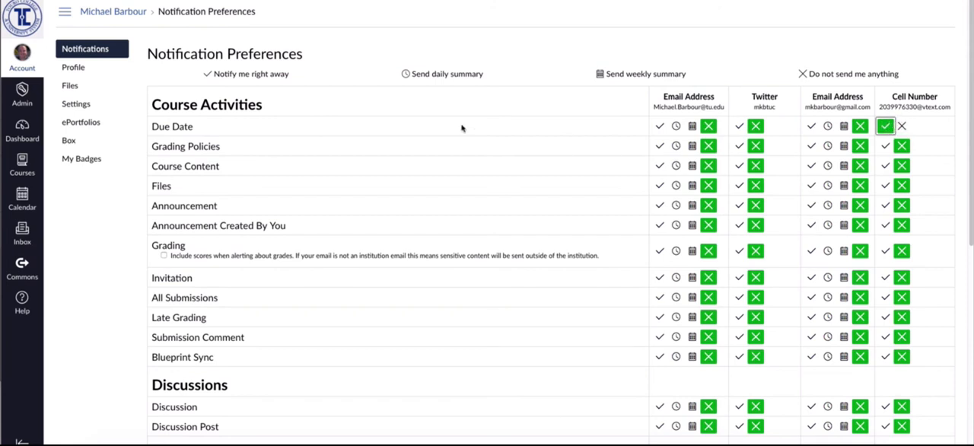
{"action": "mouse_move", "coordinate": [392, 251]}
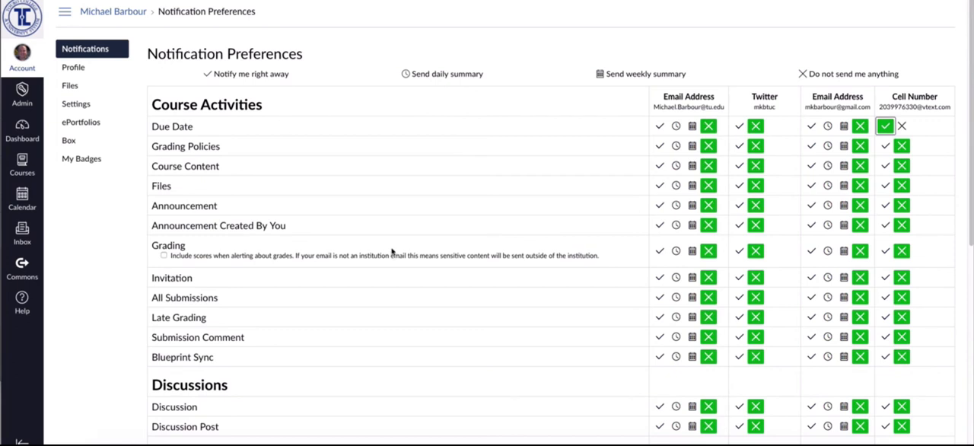
{"action": "mouse_move", "coordinate": [658, 280]}
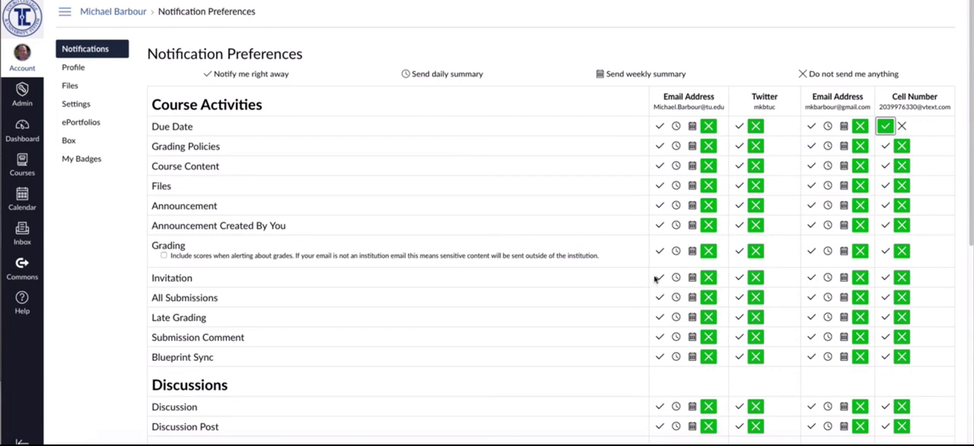
{"action": "mouse_move", "coordinate": [457, 260]}
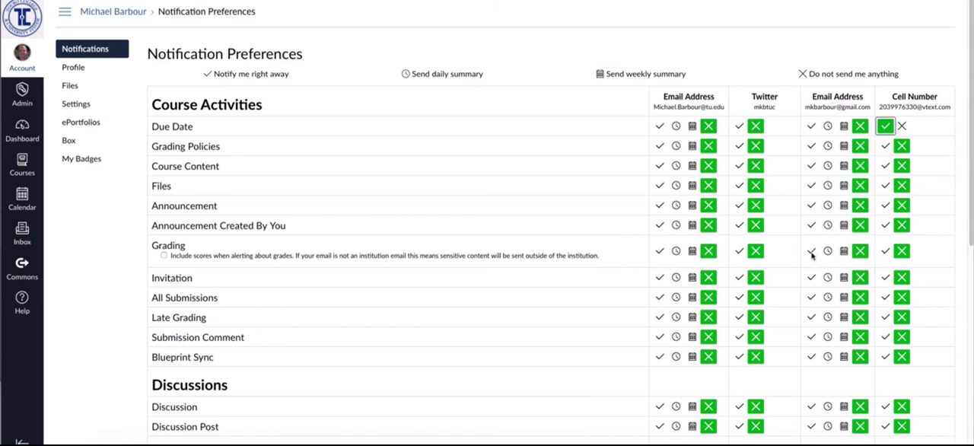
Set Grading to notify the second email right away and Course Content to a daily summary.
{"action": "left_click", "coordinate": [812, 250]}
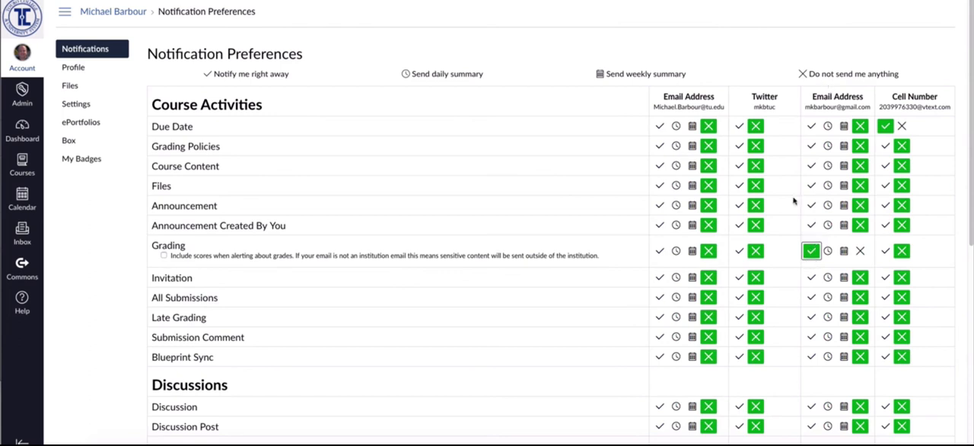
{"action": "mouse_move", "coordinate": [861, 82]}
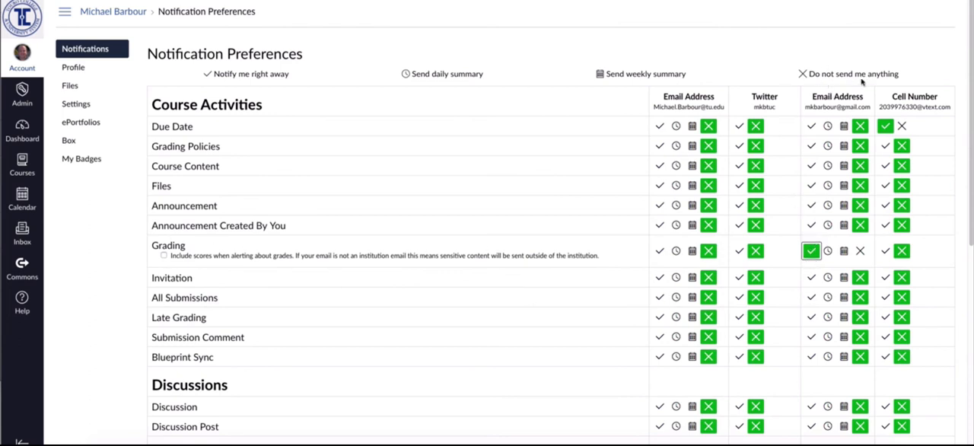
{"action": "mouse_move", "coordinate": [249, 170]}
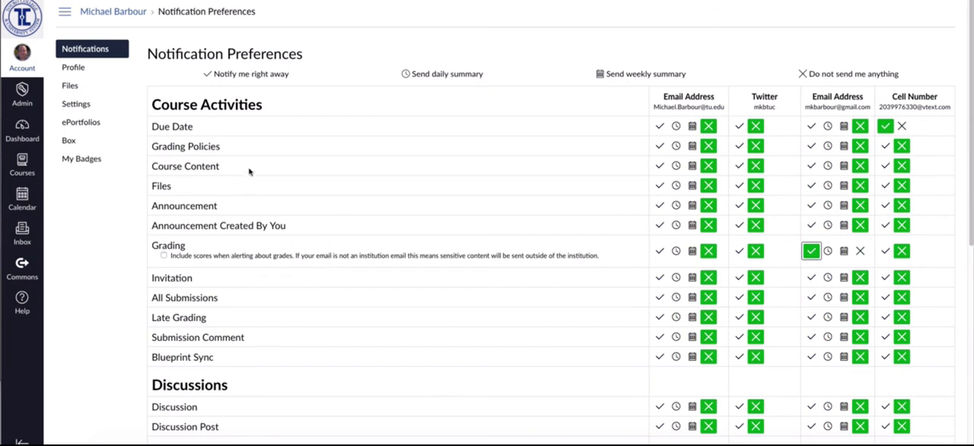
{"action": "mouse_move", "coordinate": [615, 171]}
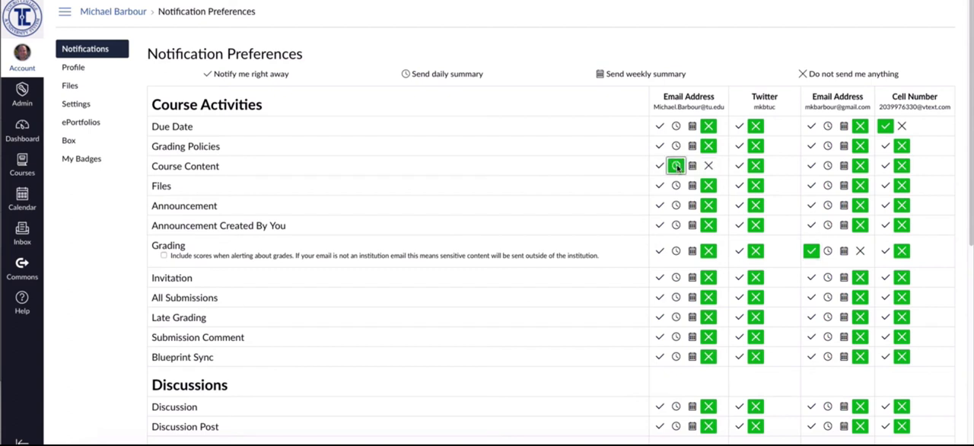
{"action": "left_click", "coordinate": [676, 166]}
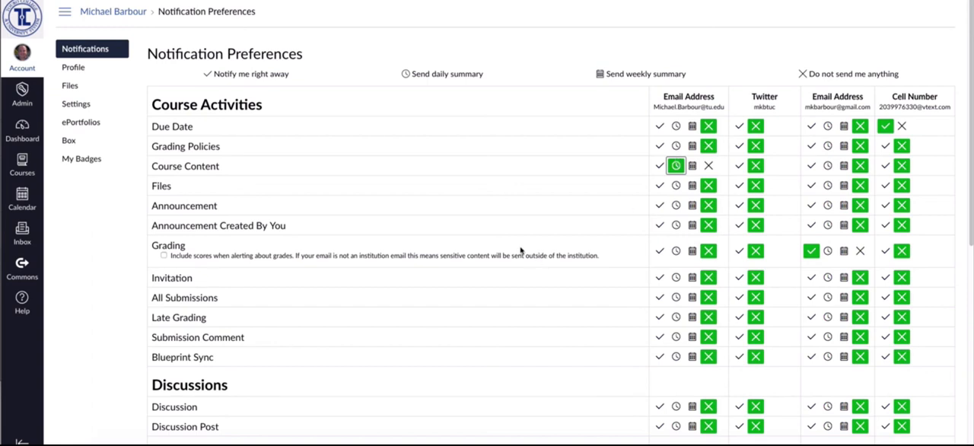
Set Discussion alerts to notify the first email address right away.
{"action": "scroll", "scroll_direction": "down", "scroll_amount": 3}
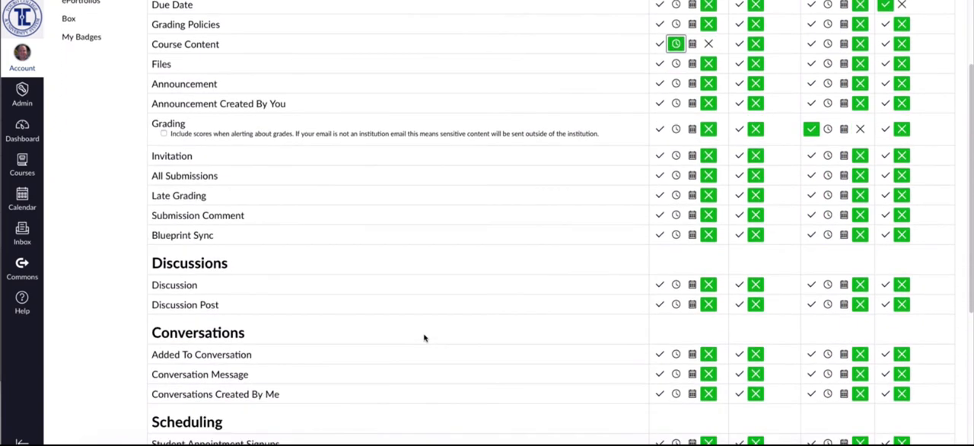
{"action": "mouse_move", "coordinate": [173, 285]}
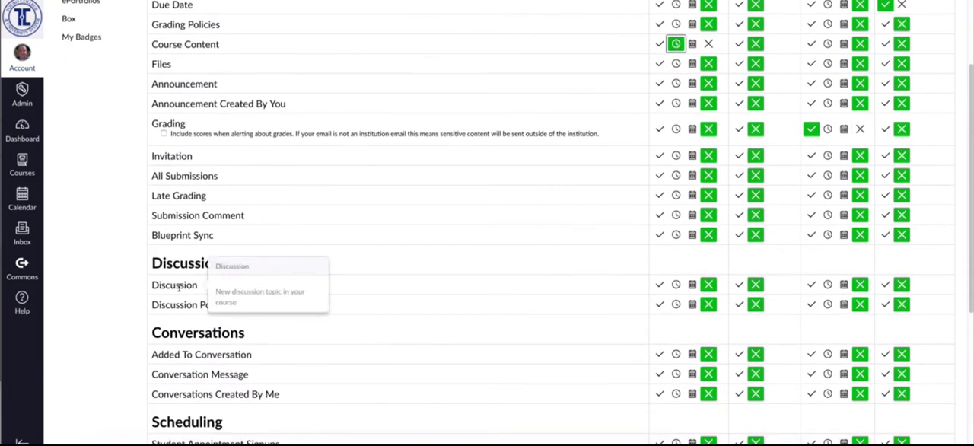
{"action": "mouse_move", "coordinate": [411, 298]}
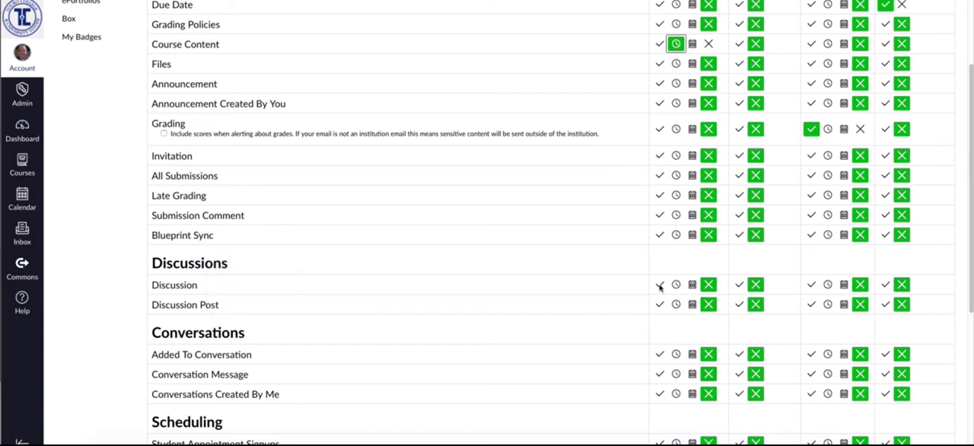
{"action": "left_click", "coordinate": [661, 285]}
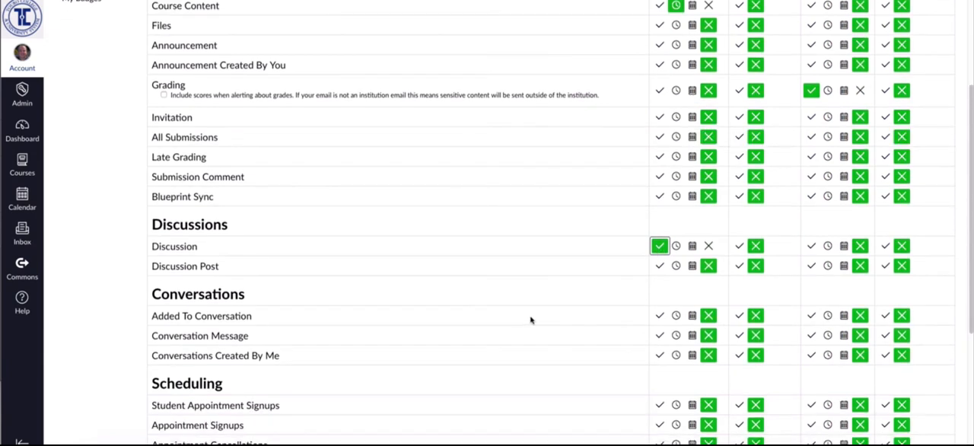
{"action": "scroll", "scroll_direction": "down", "scroll_amount": 3}
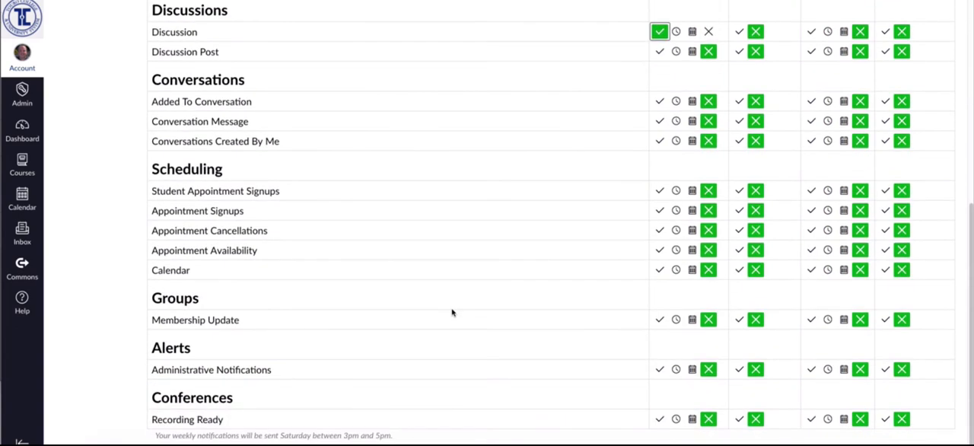
{"action": "scroll", "scroll_direction": "up", "scroll_amount": 3}
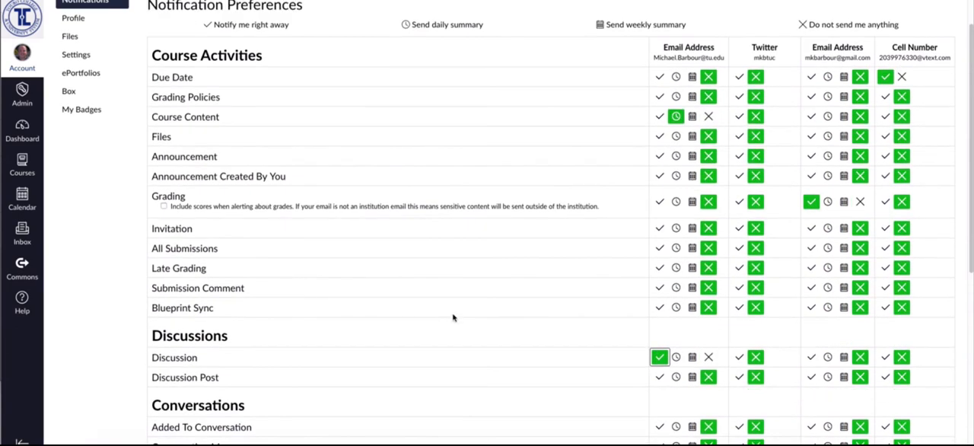
{"action": "mouse_move", "coordinate": [460, 307]}
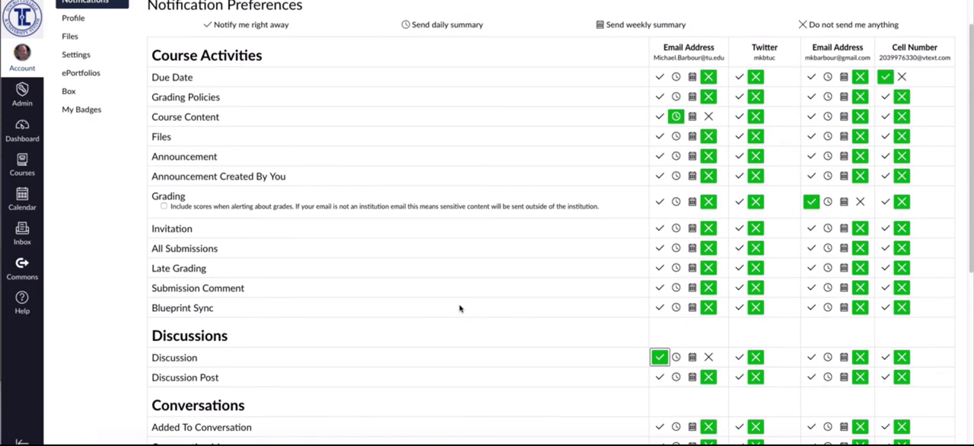
{"action": "mouse_move", "coordinate": [576, 231]}
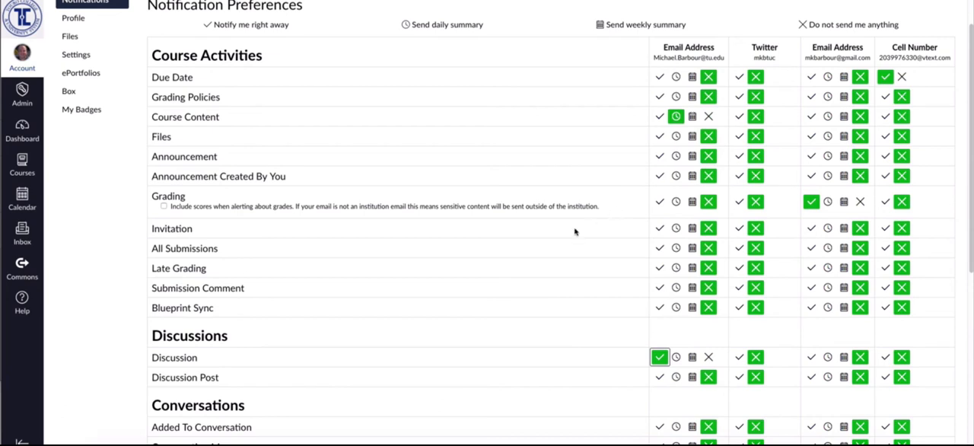
{"action": "mouse_move", "coordinate": [570, 231]}
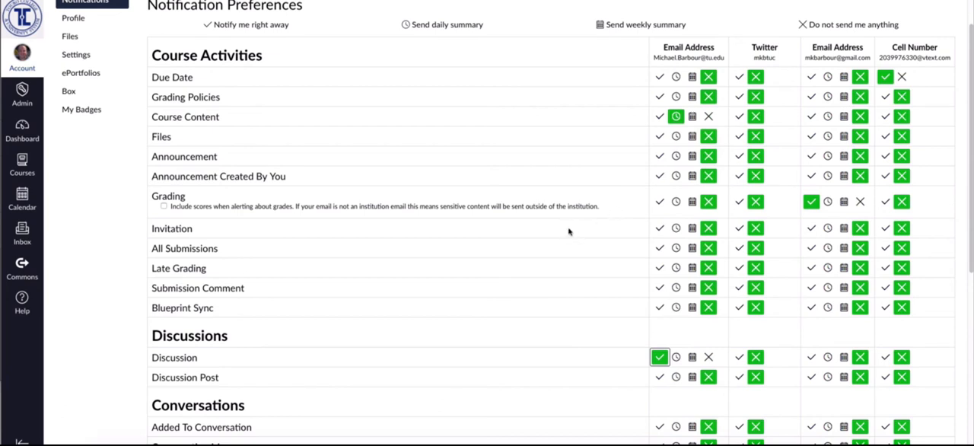